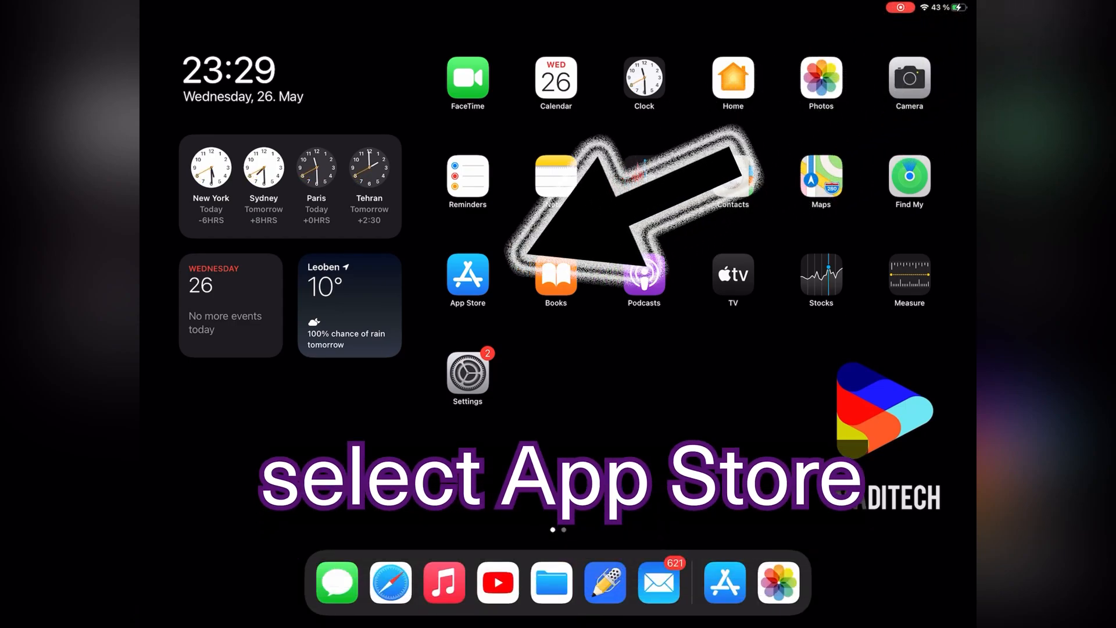
- Search 'picsart' in App Store and download PicsArt Photo & Video Editor from its result
click(468, 275)
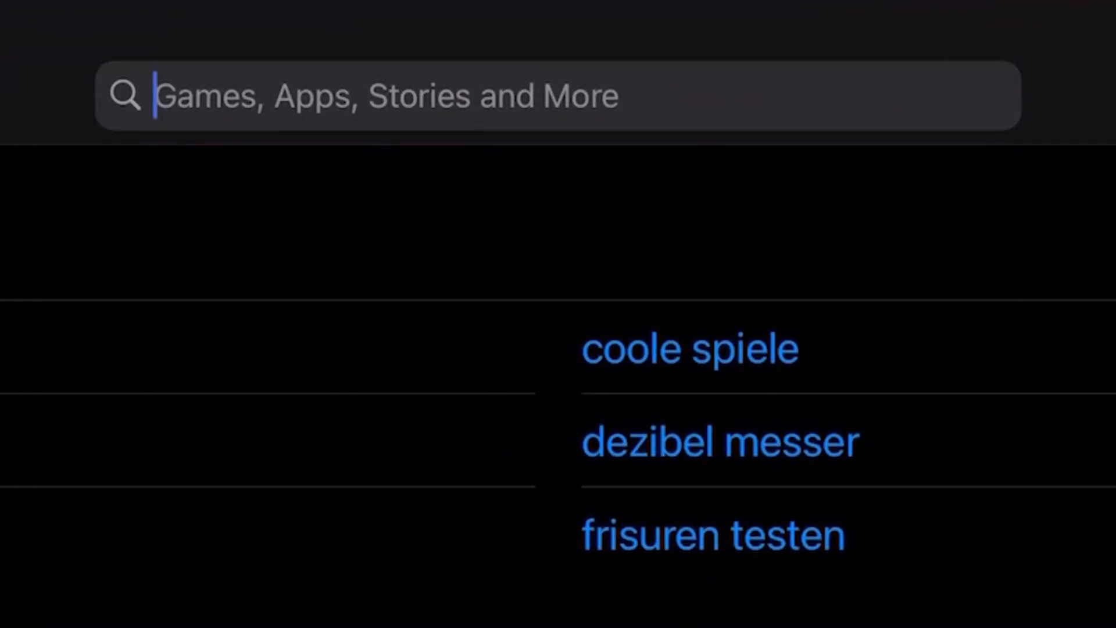
text(picsa)
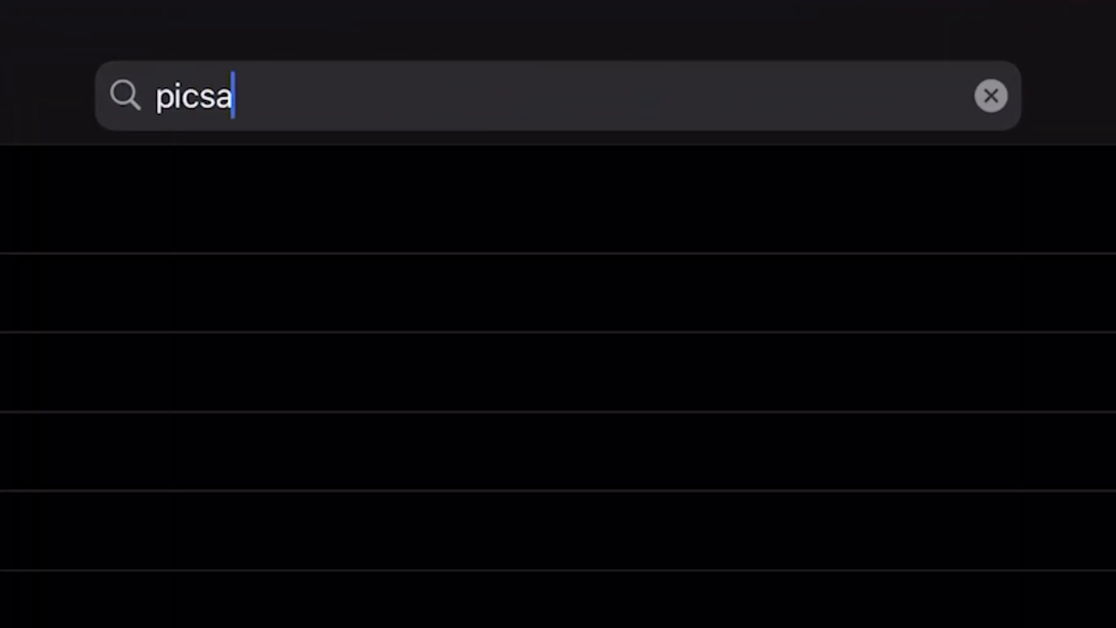
text(rt)
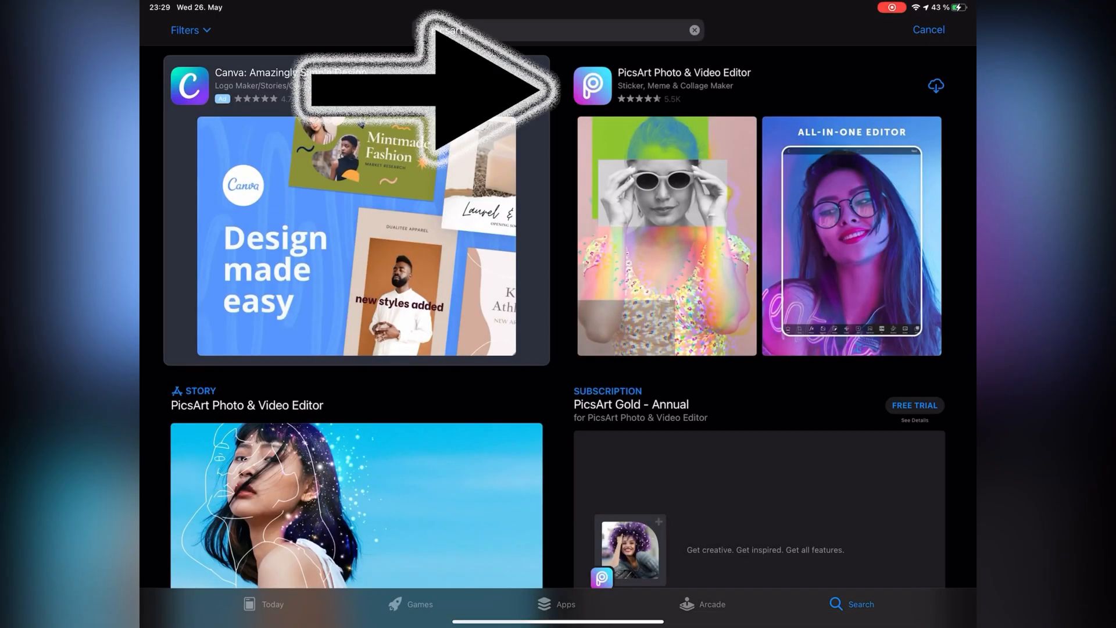
click(683, 84)
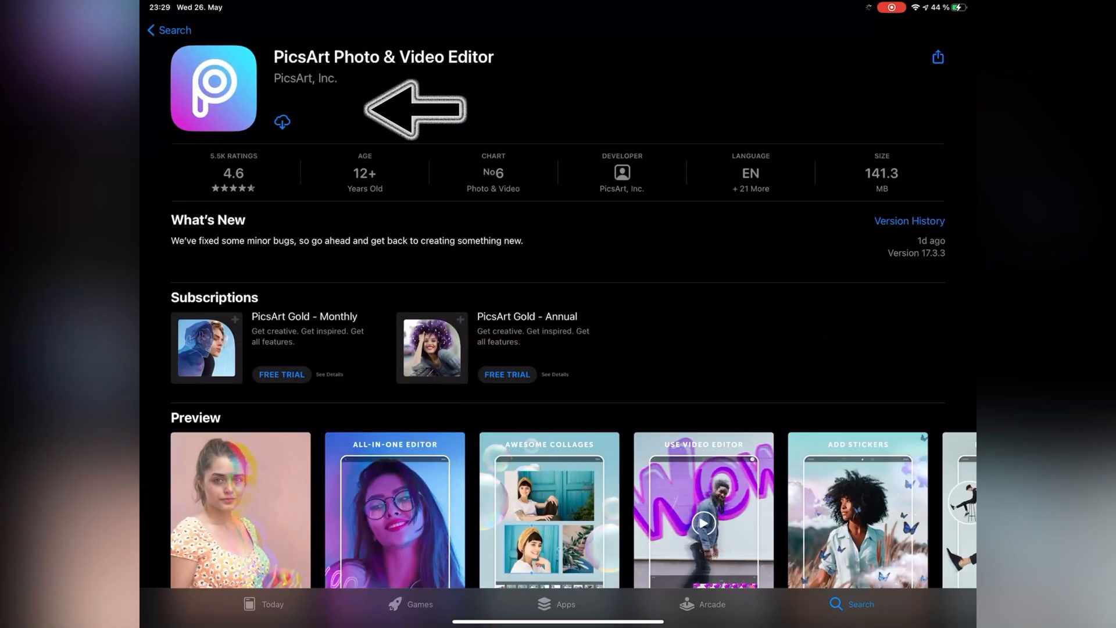
click(281, 121)
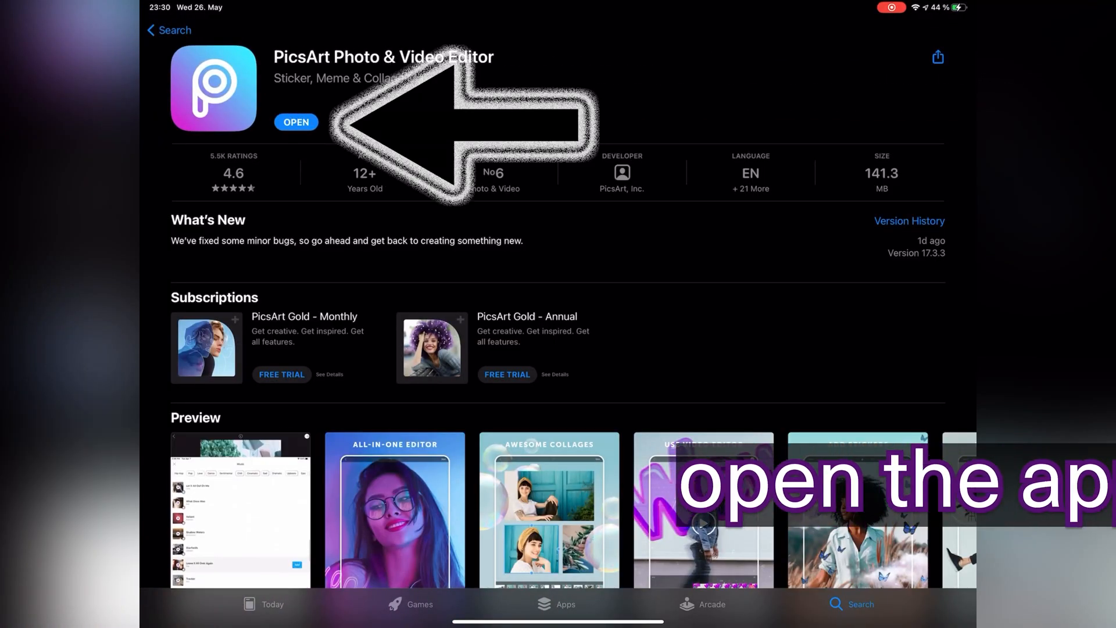
scroll(left, 3)
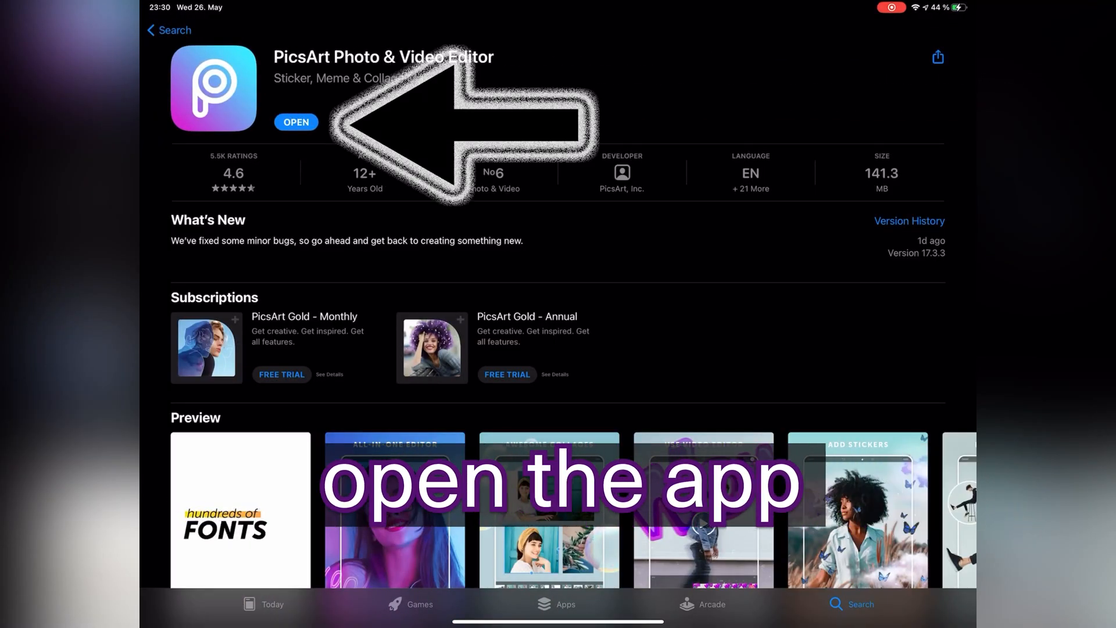
- Launch PicsArt, choose Ask App Not to Track, and allow access to all photos
click(297, 122)
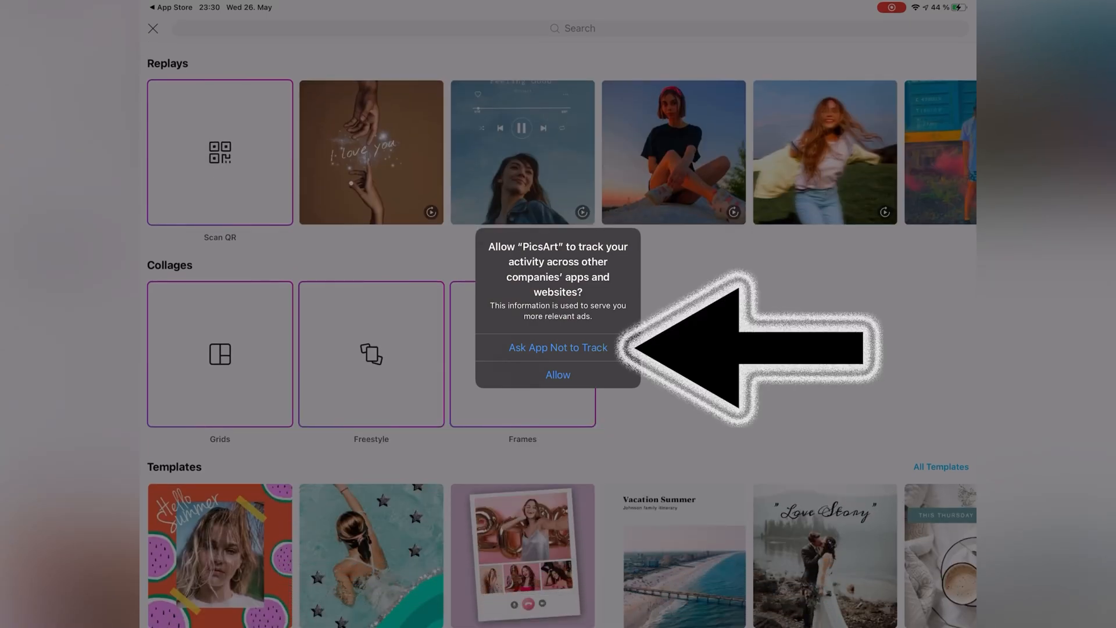
click(557, 348)
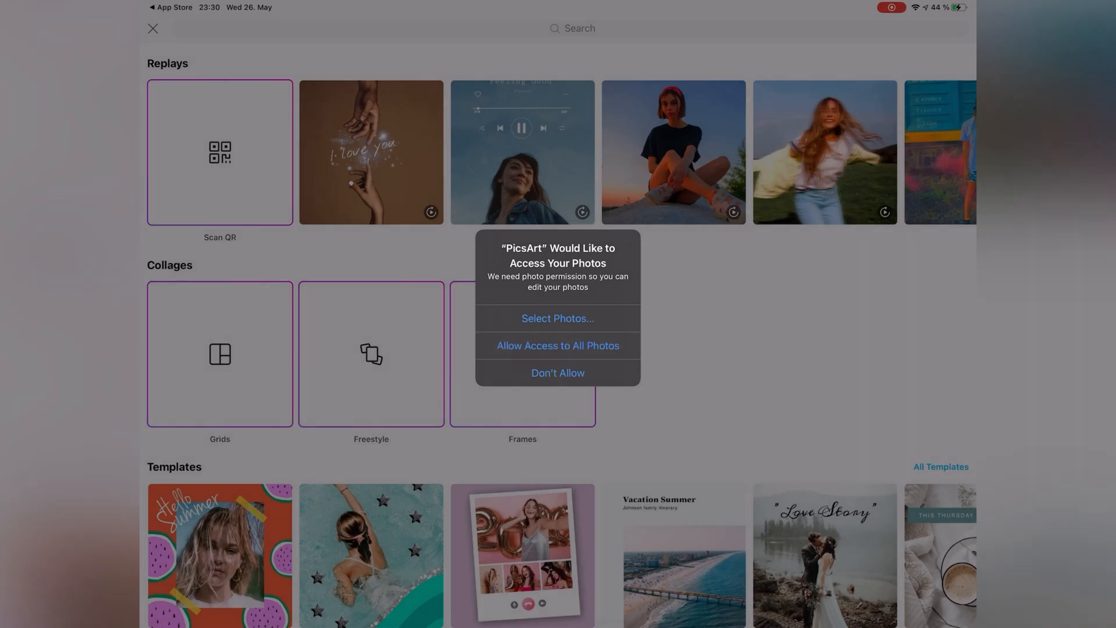
click(557, 345)
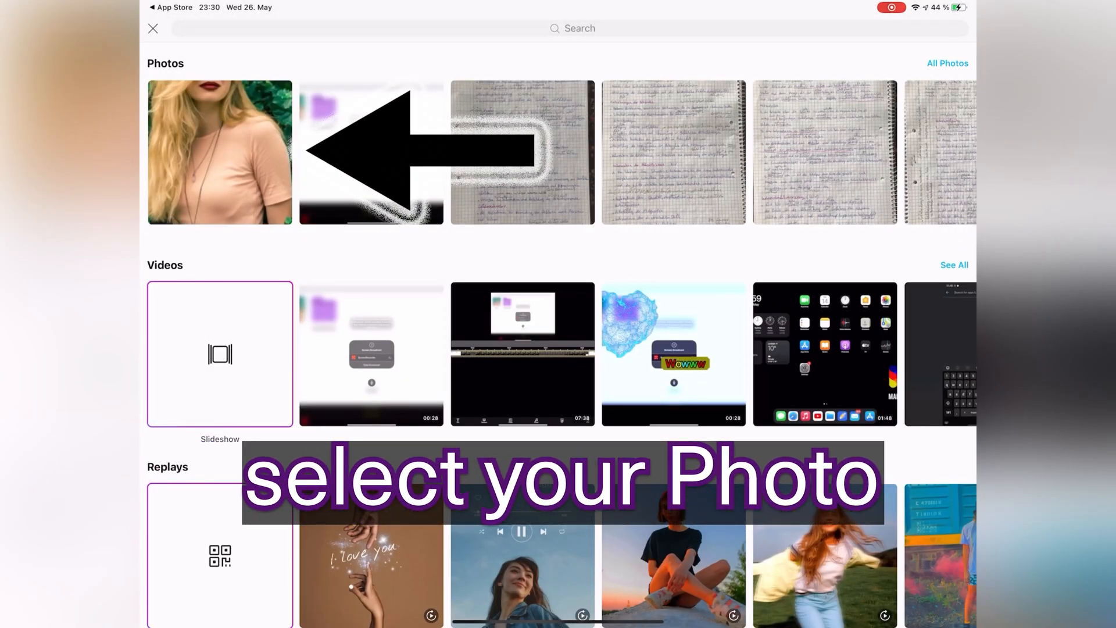
- Load the peach t-shirt photo and apply the Color Replace effect from the COLORS category
click(219, 151)
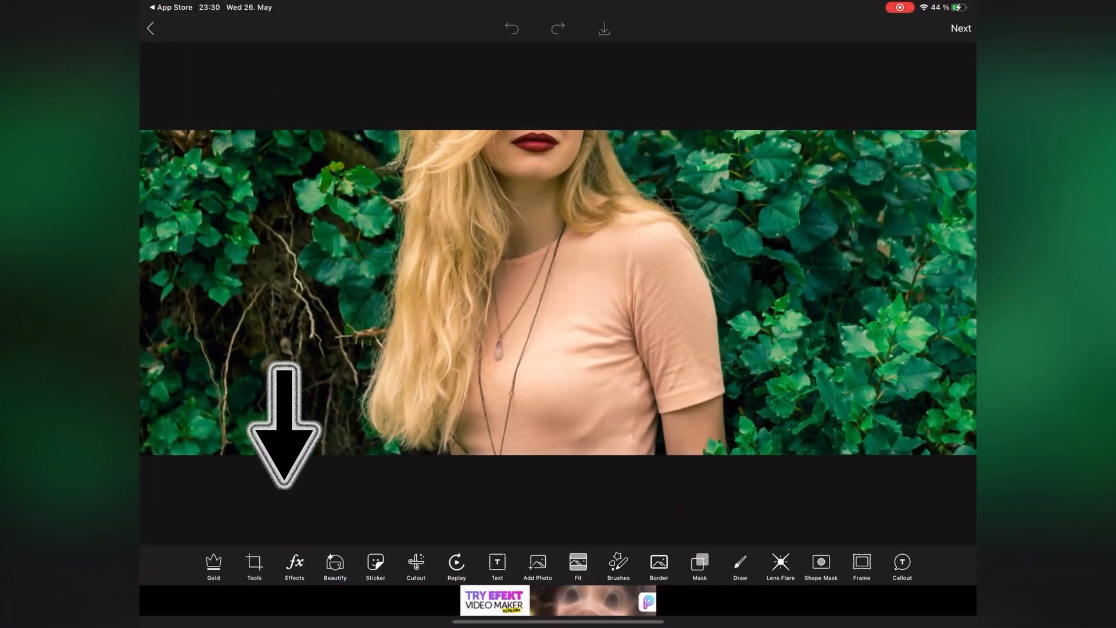
click(294, 566)
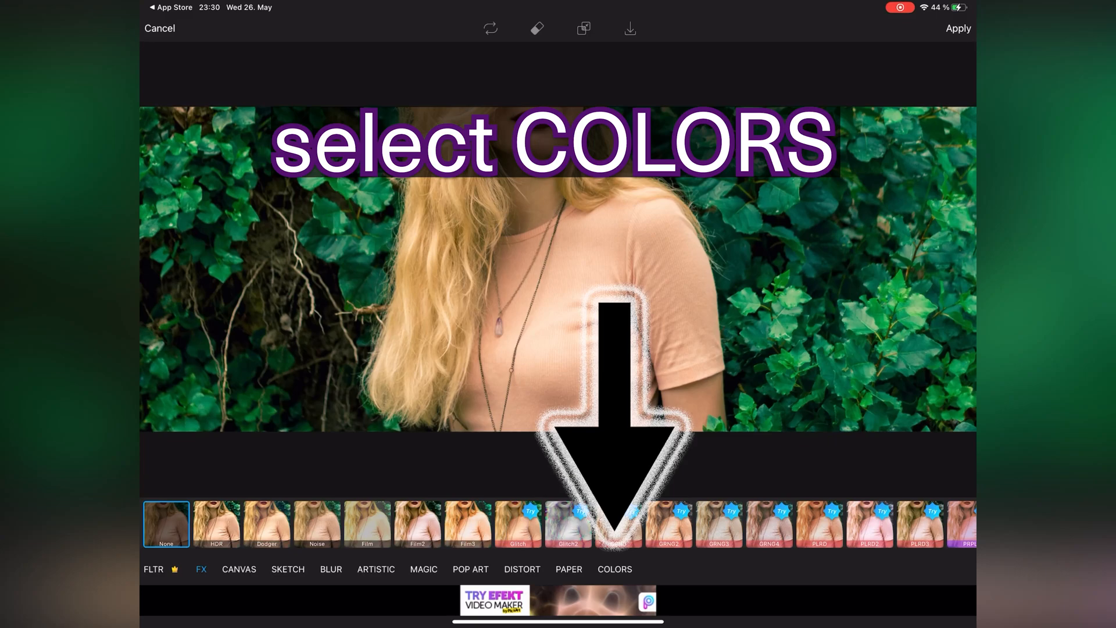
click(615, 569)
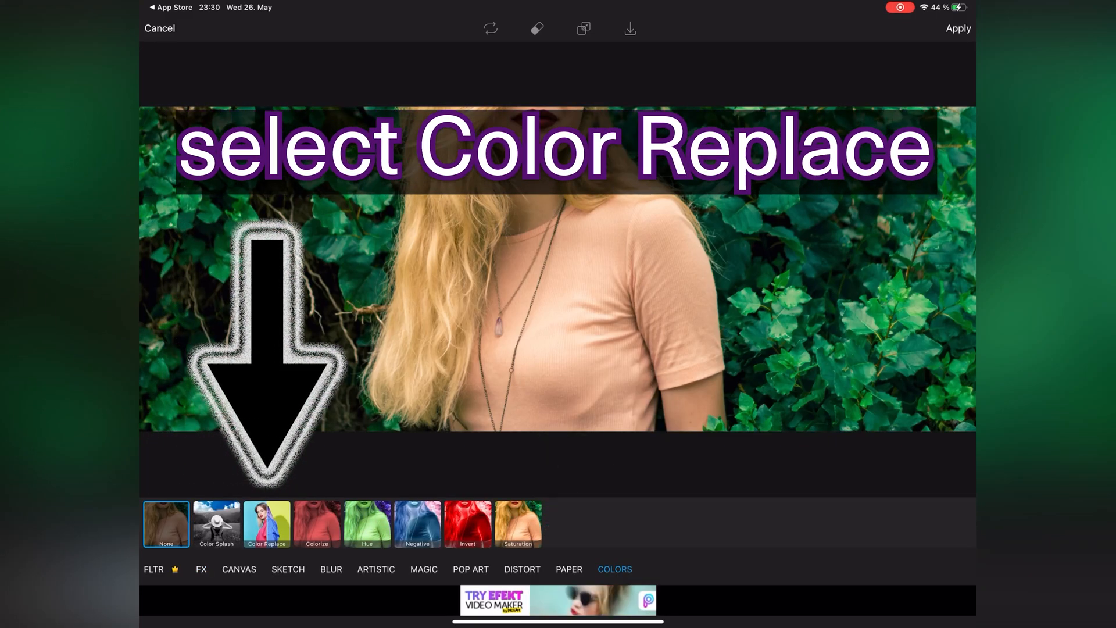
click(266, 525)
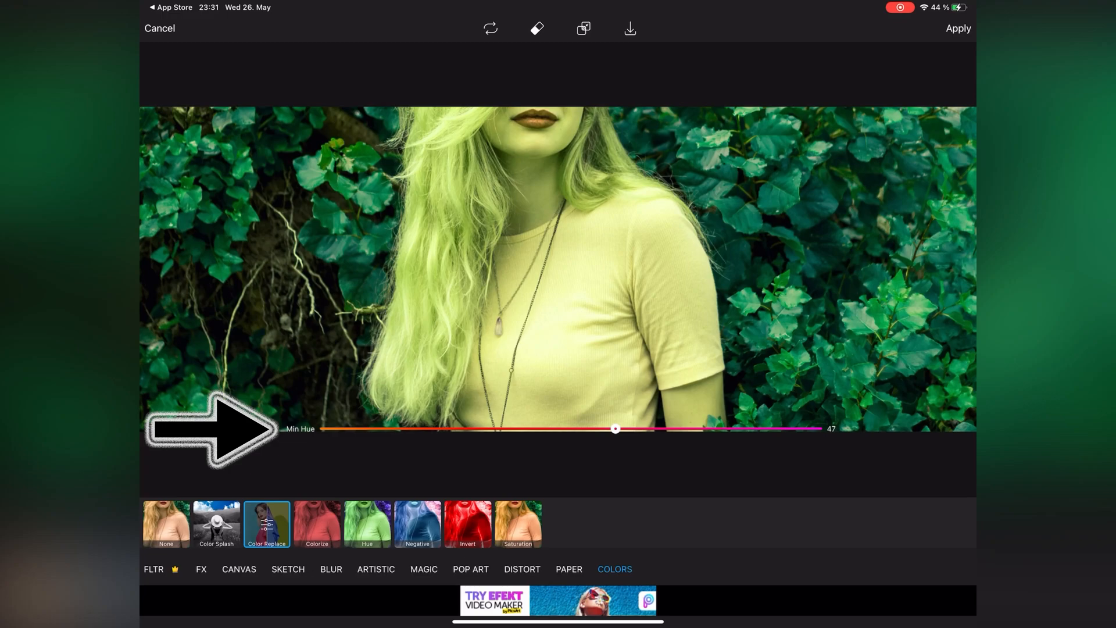
- Erase the tint from hair, skin and leaves, restoring where needed, so only the t-shirt stays coloured
click(538, 28)
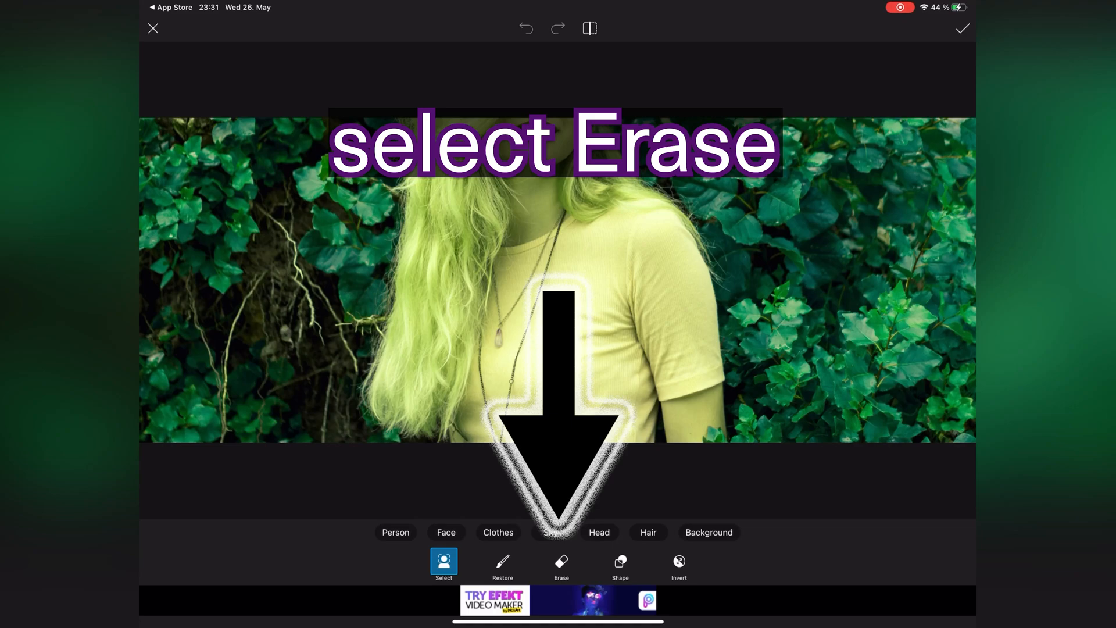
click(561, 565)
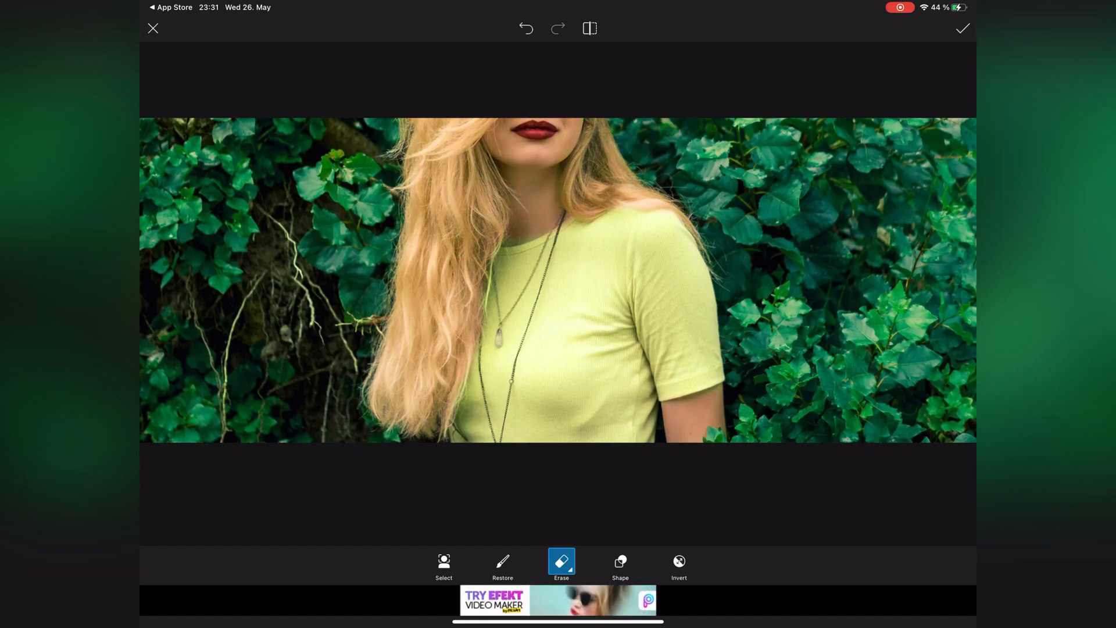
click(502, 567)
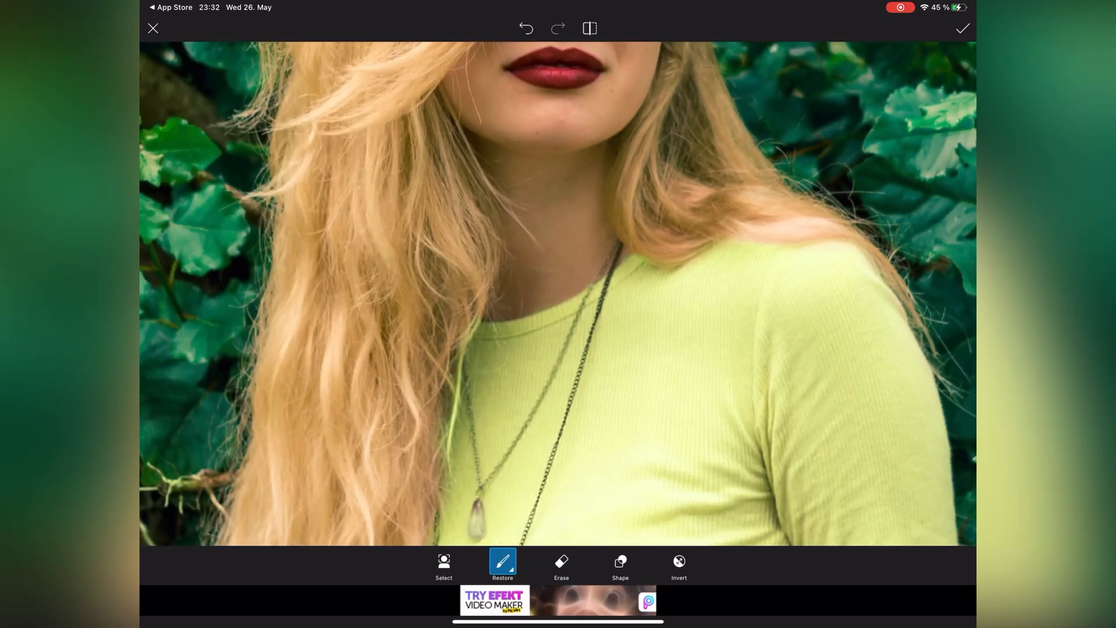
click(561, 566)
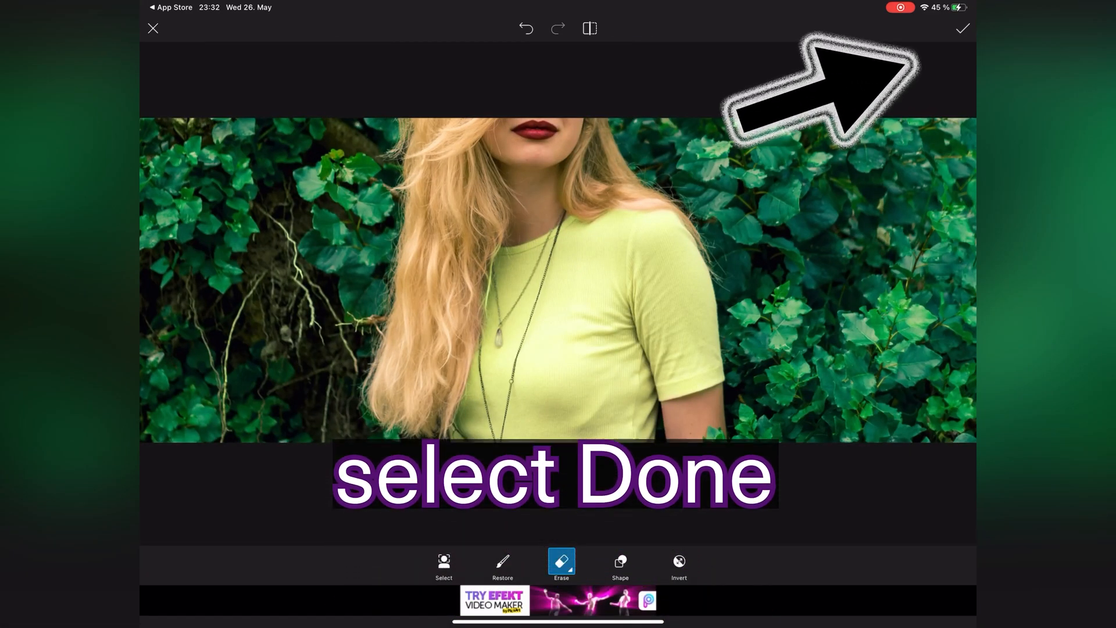
- Confirm the mask, adjust Color Replace hue to light blue, and apply it to the photo
click(963, 28)
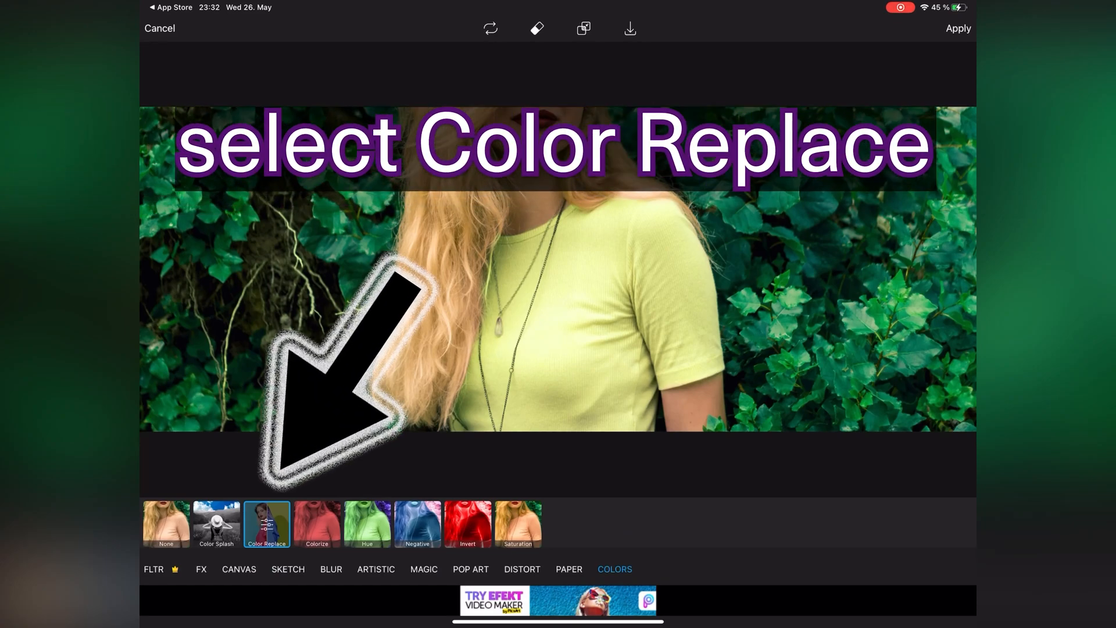
click(268, 524)
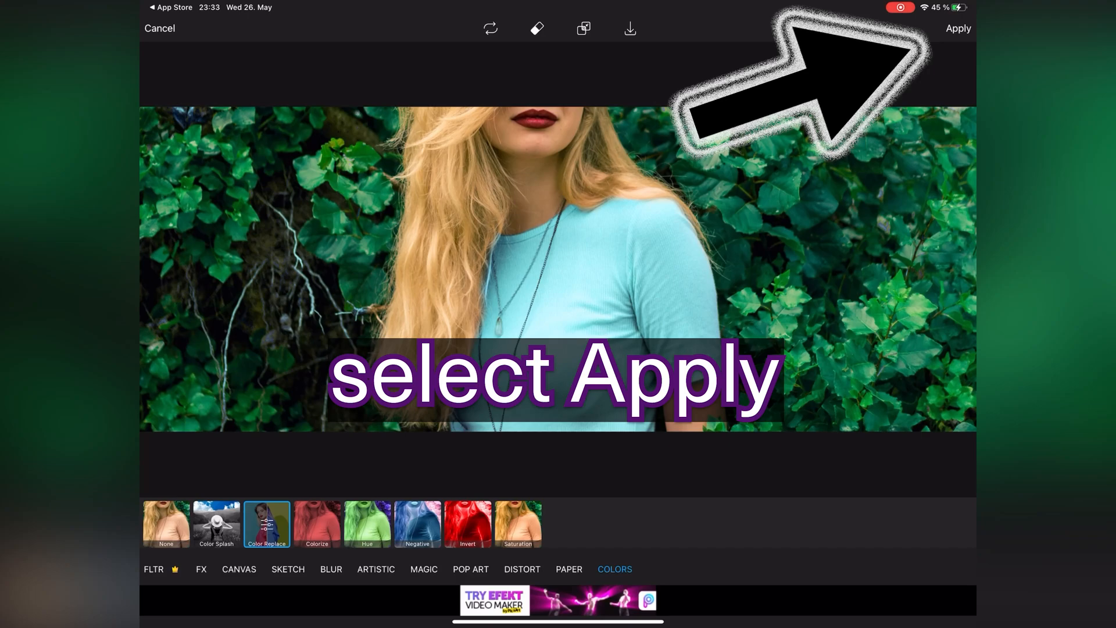
click(959, 28)
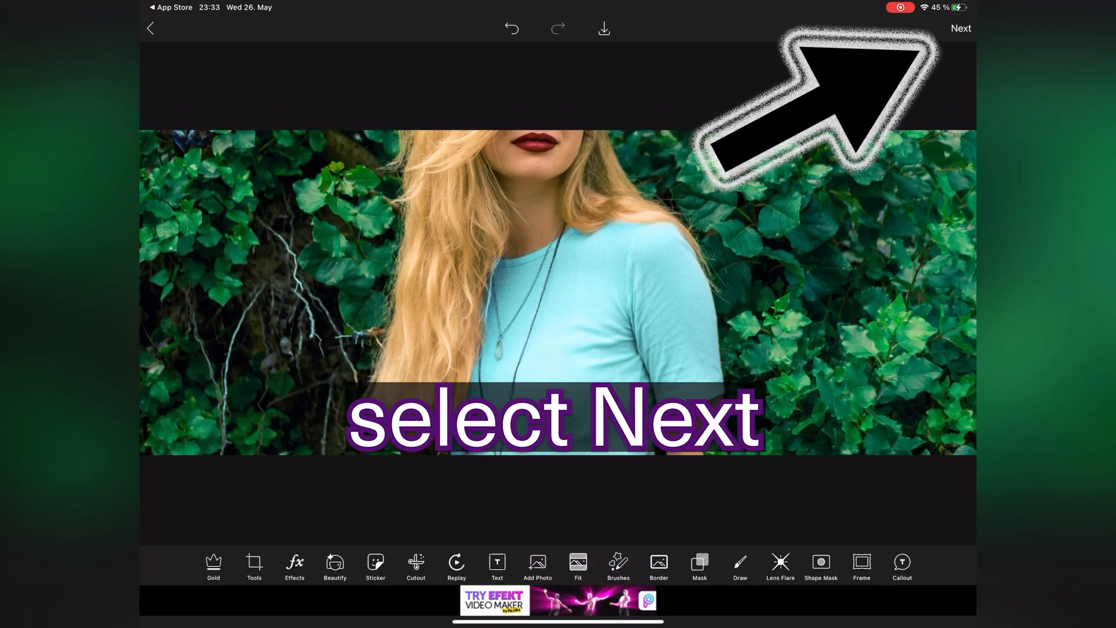
- Dismiss the Gold upgrade offer and save the edited photo to Photos via Share To
click(960, 28)
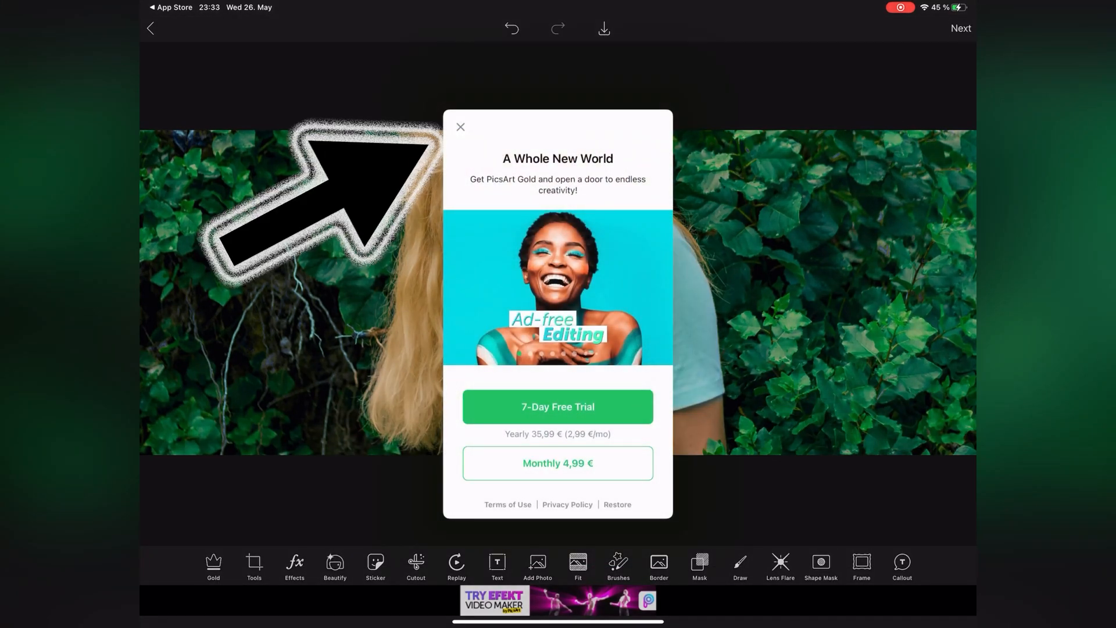
click(460, 127)
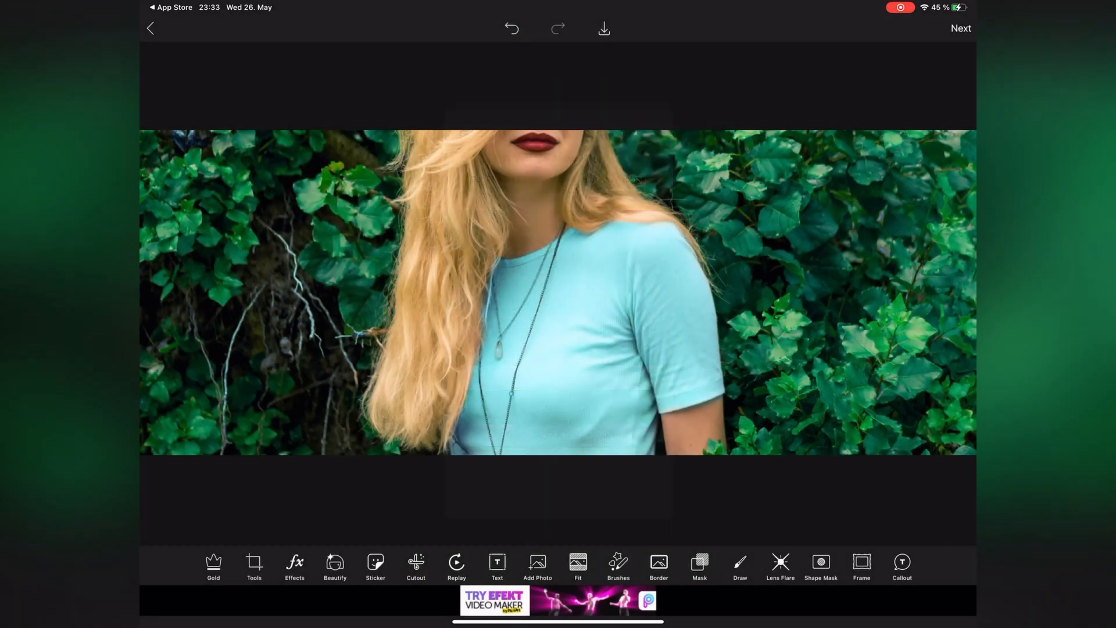
click(604, 28)
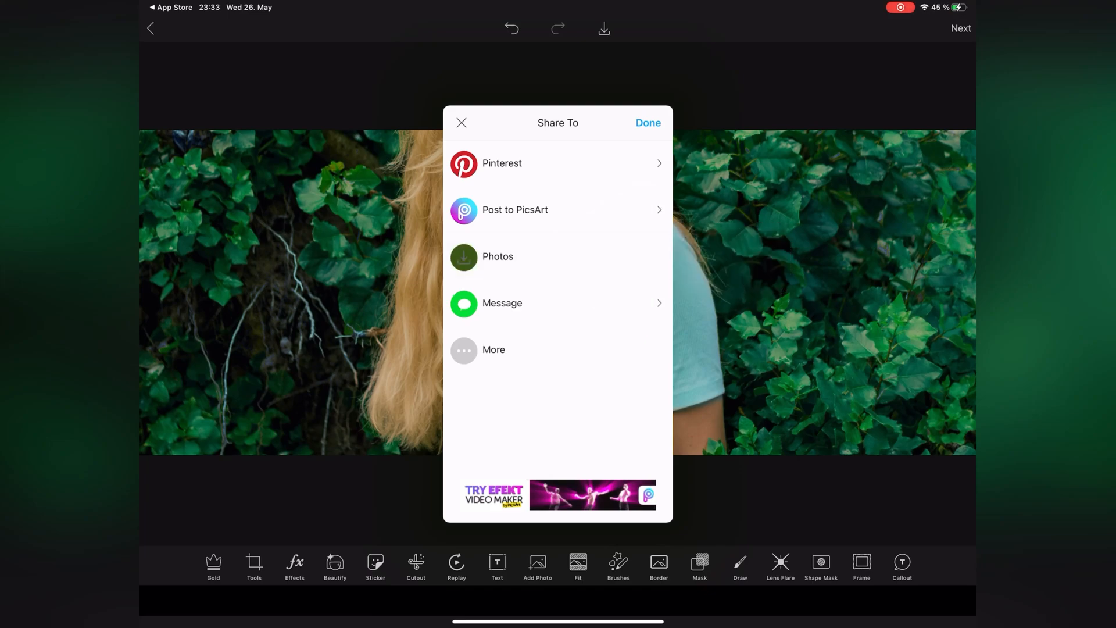
click(497, 256)
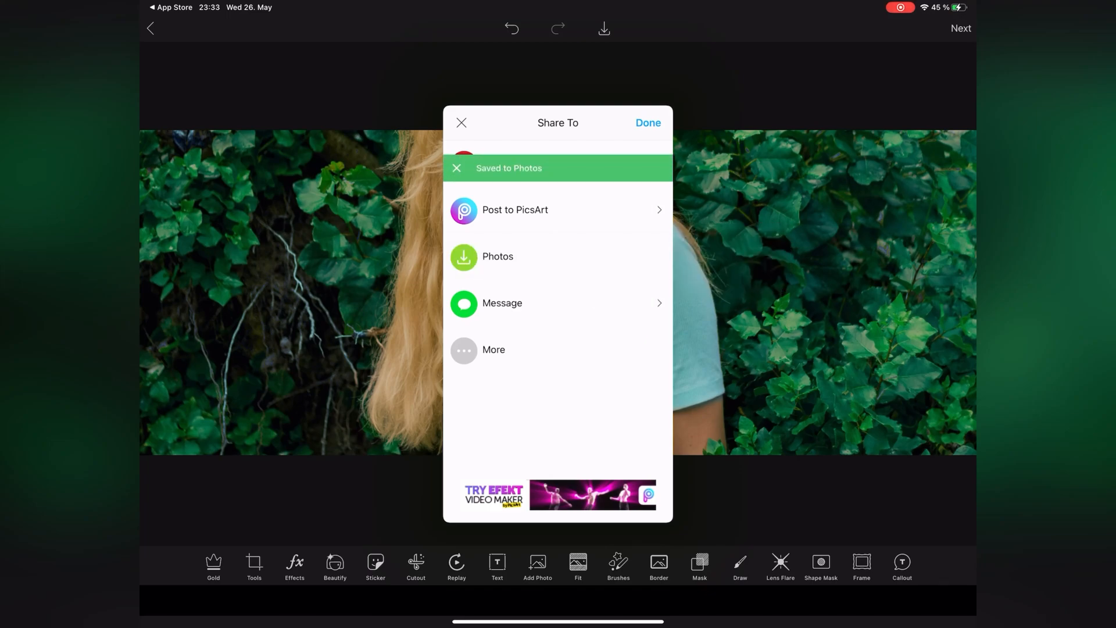